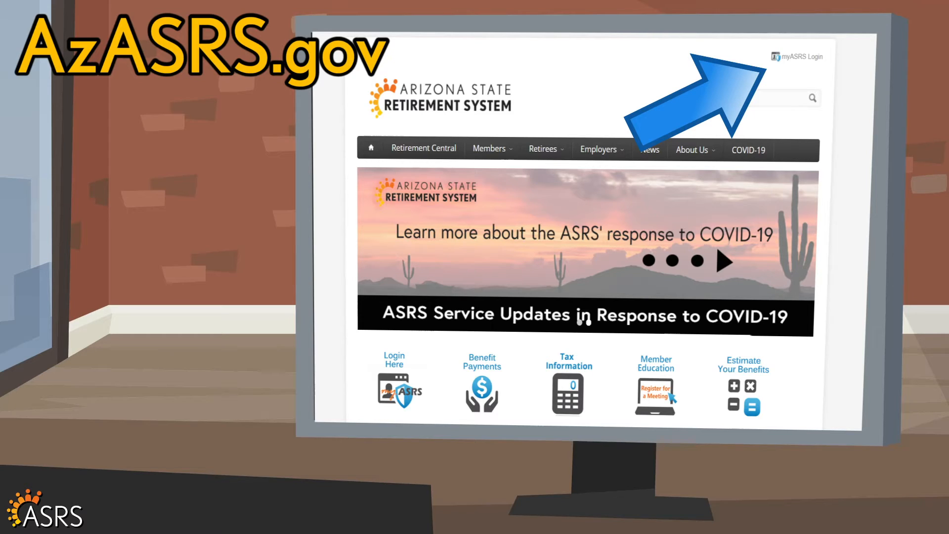
Reach the secure Member Login page from AzASRS.gov and sign in to the account.
{"action": "left_click", "coordinate": [798, 56]}
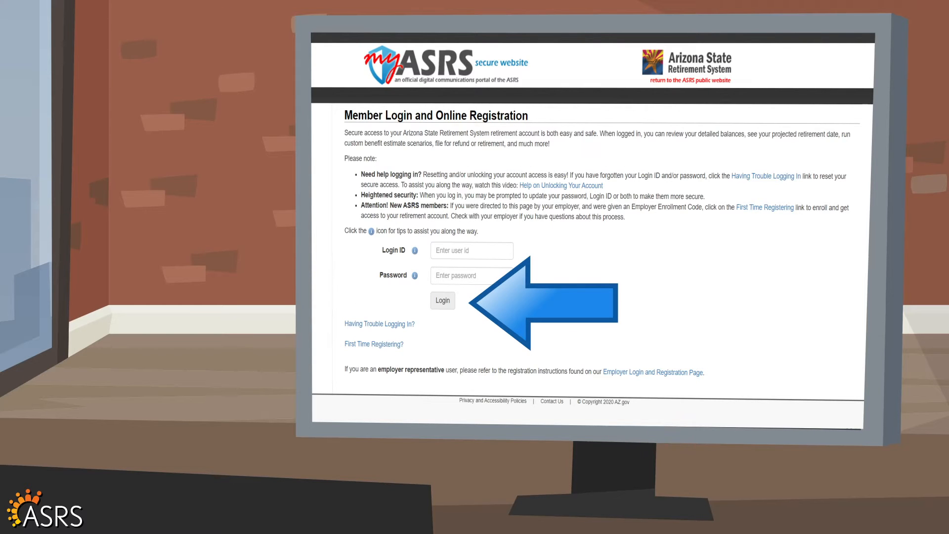
{"action": "left_click", "coordinate": [441, 301]}
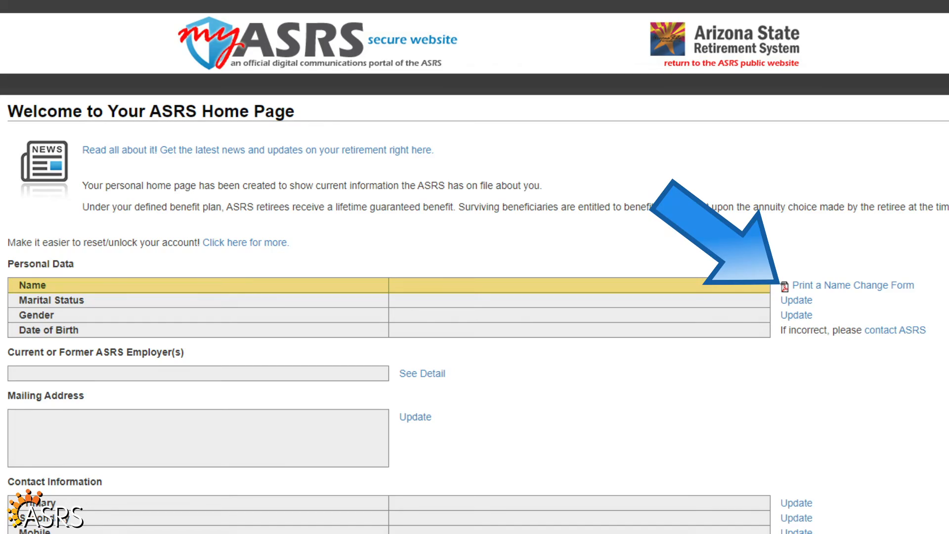
Get the ASRS Change of Name Form via 'Print a Name Change Form' beside the Name row.
{"action": "left_click", "coordinate": [854, 284]}
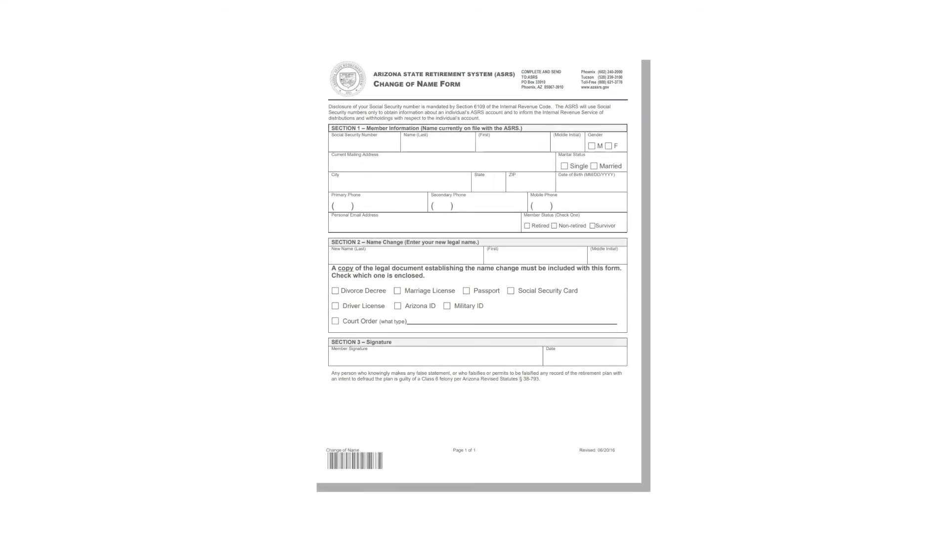